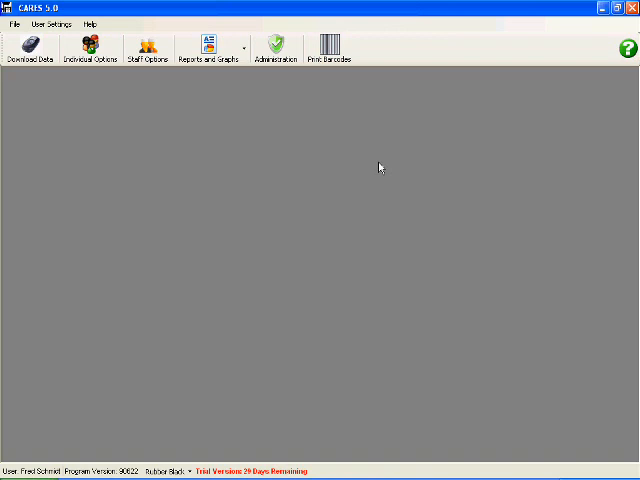
pyautogui.moveTo(58, 170)
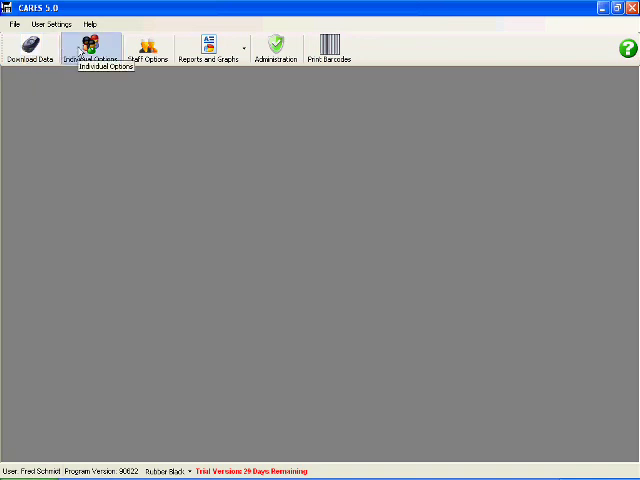
pyautogui.moveTo(214, 50)
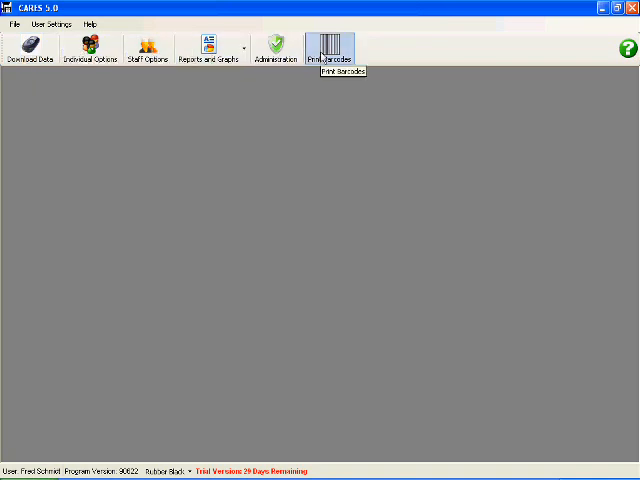
pyautogui.moveTo(94, 172)
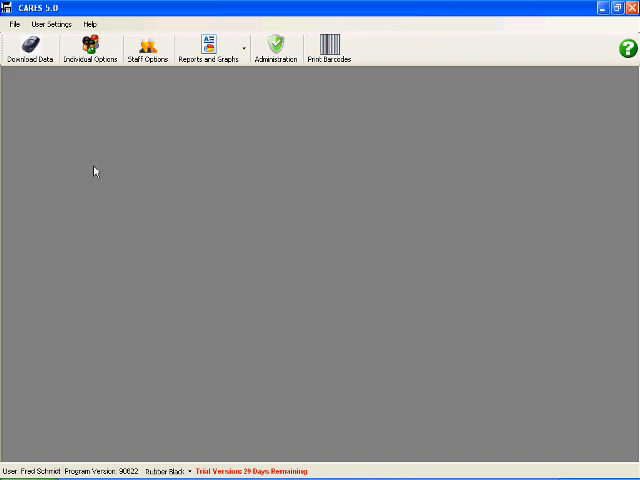
pyautogui.moveTo(68, 130)
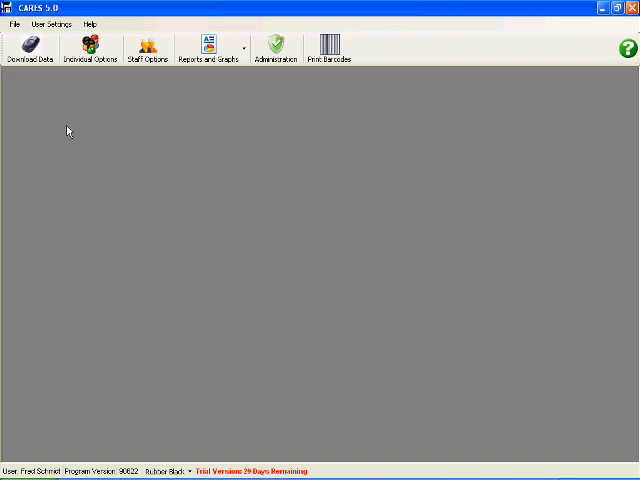
pyautogui.moveTo(56, 84)
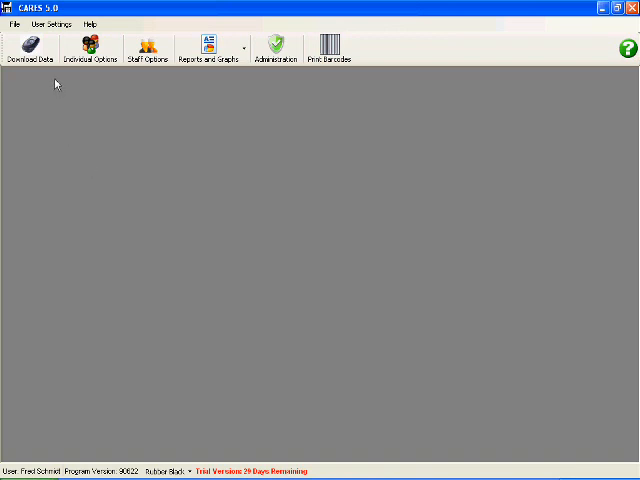
pyautogui.moveTo(60, 122)
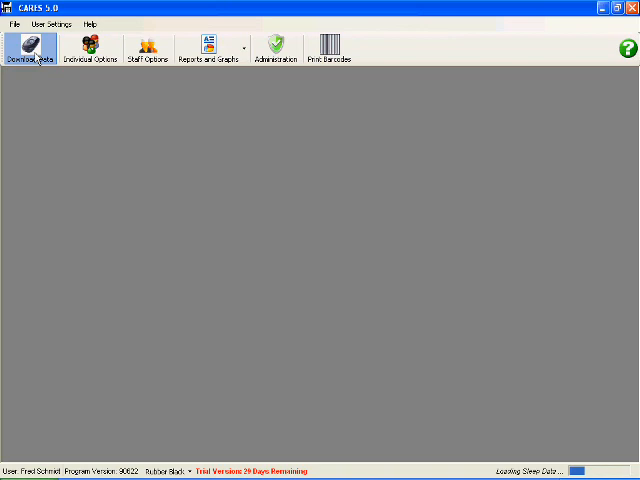
# Bring up the Scan Barcodes window with its empty records table
pyautogui.click(330, 50)
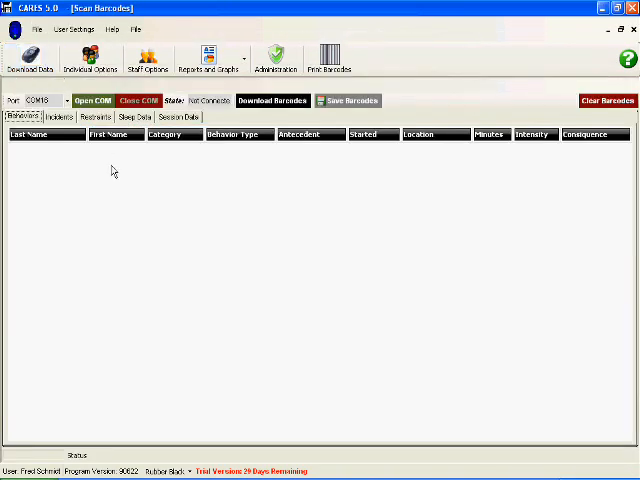
pyautogui.moveTo(146, 208)
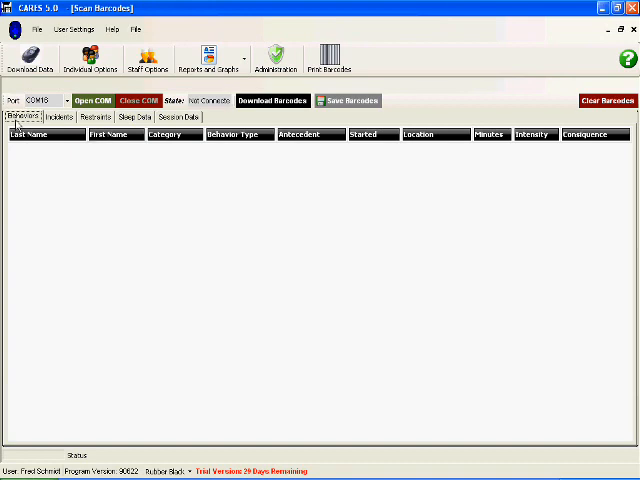
pyautogui.moveTo(136, 116)
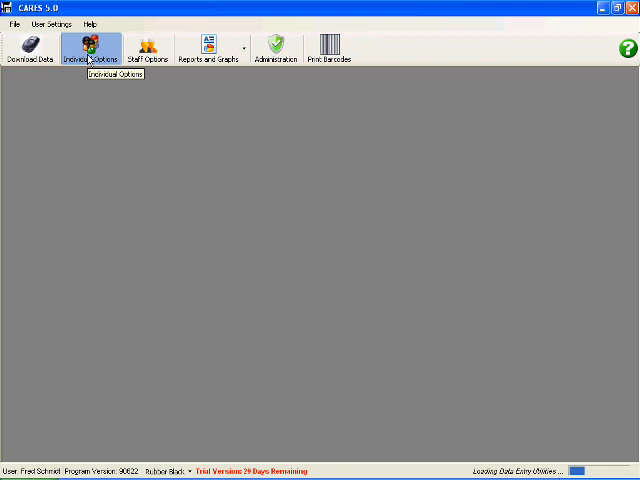
# Show the Individual View and switch its data type from behaviours to Incidents
pyautogui.click(94, 50)
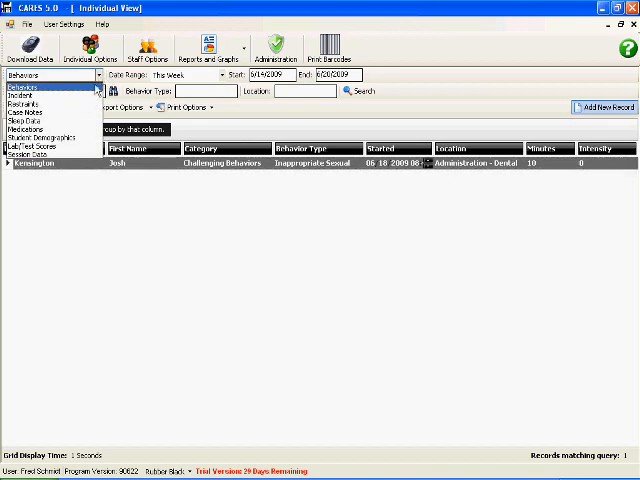
pyautogui.moveTo(40, 120)
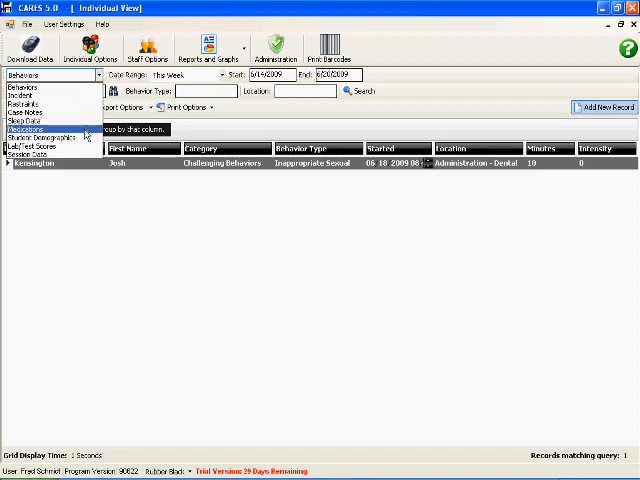
pyautogui.moveTo(40, 148)
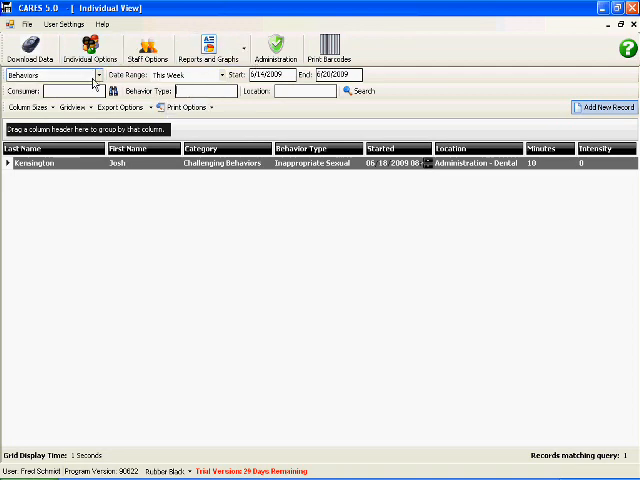
pyautogui.click(96, 76)
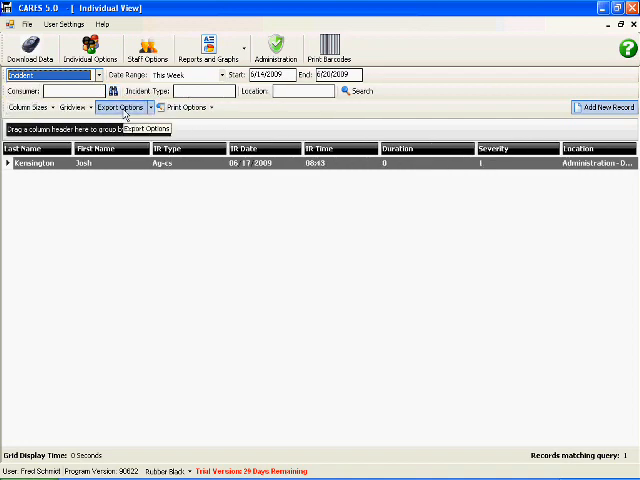
pyautogui.click(120, 108)
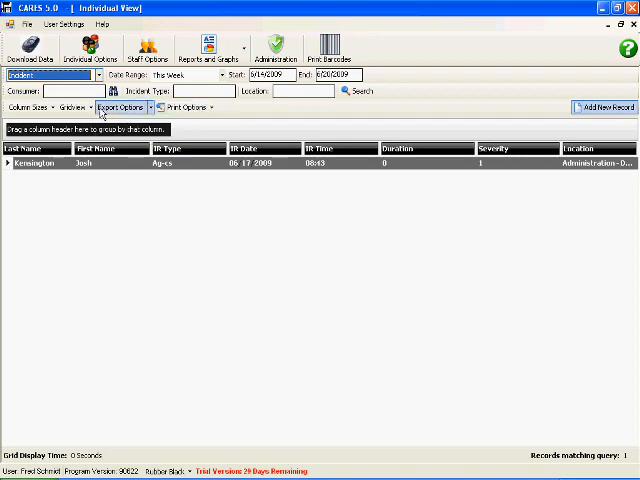
pyautogui.moveTo(28, 108)
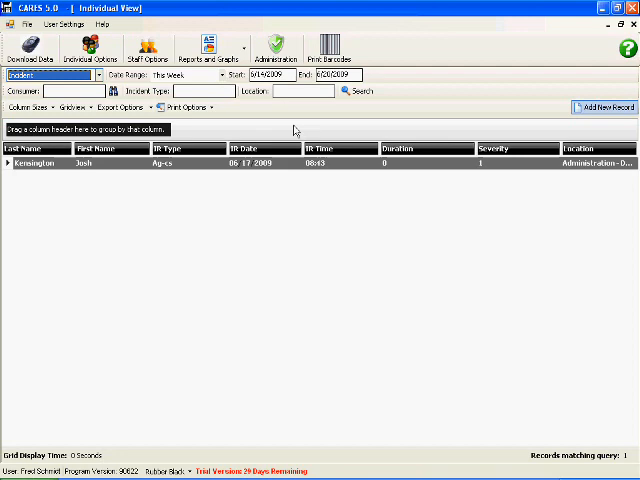
# Group the incident records by the Last Name column
pyautogui.click(96, 148)
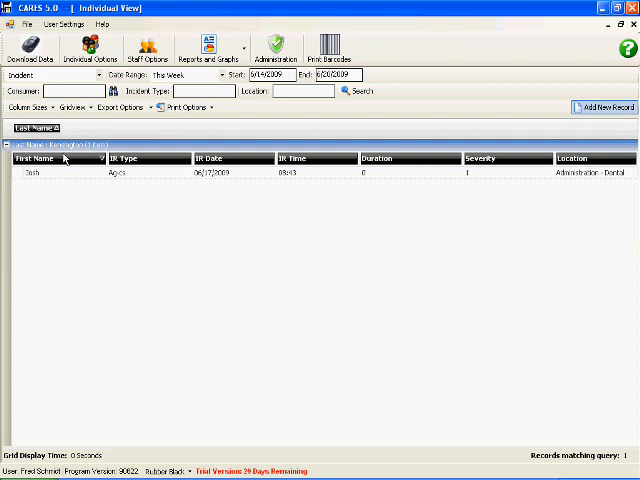
pyautogui.moveTo(198, 238)
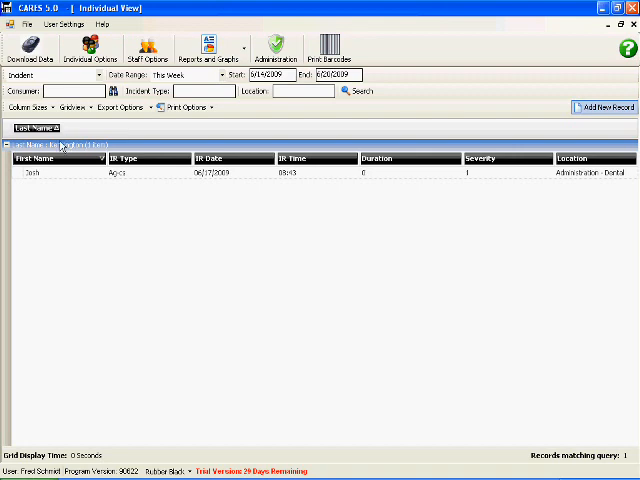
pyautogui.moveTo(56, 342)
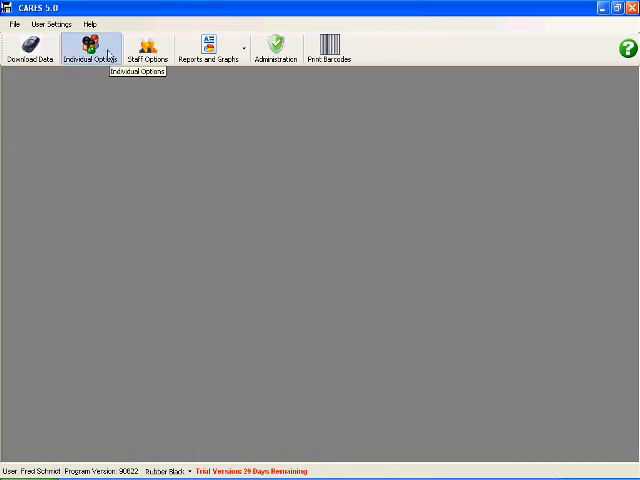
# Show the Staff Editor and the Staff Information form for its one staff member
pyautogui.click(148, 50)
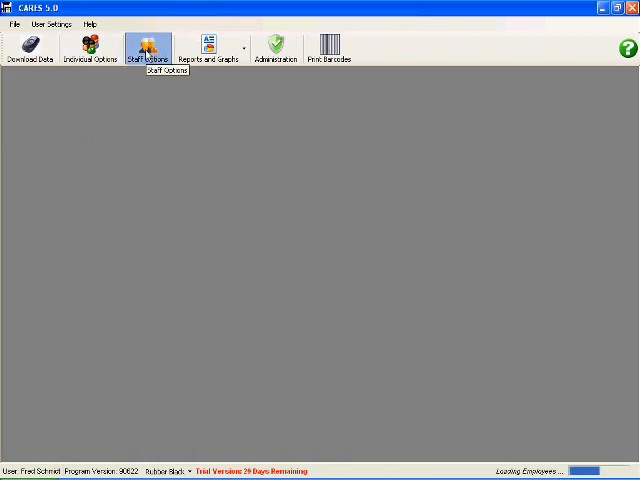
pyautogui.click(148, 50)
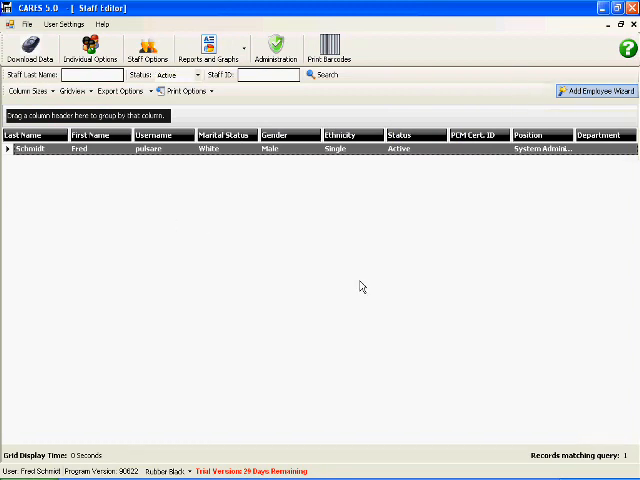
pyautogui.moveTo(258, 224)
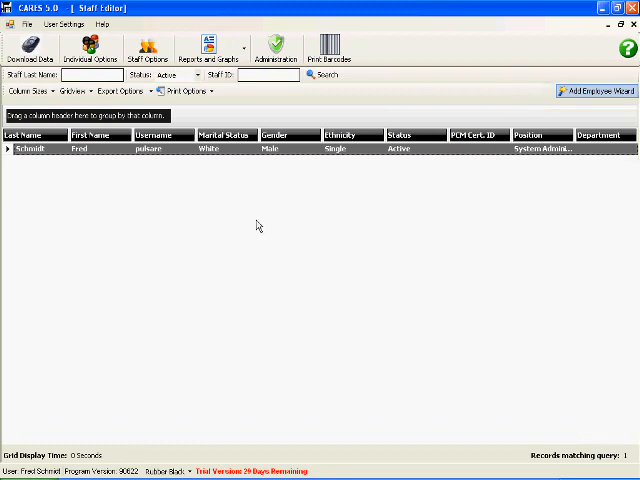
pyautogui.moveTo(72, 192)
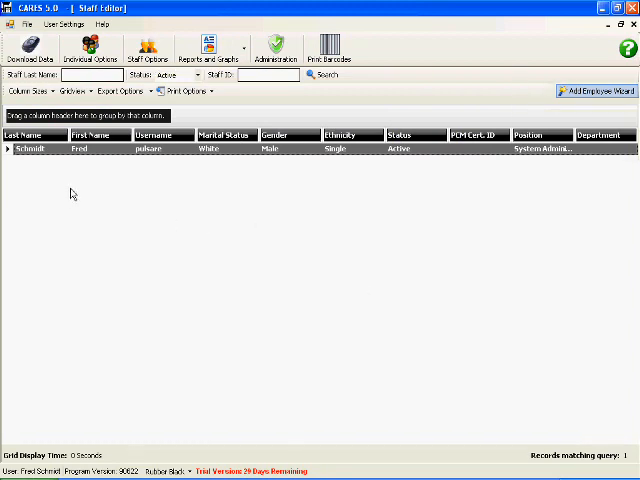
pyautogui.moveTo(208, 234)
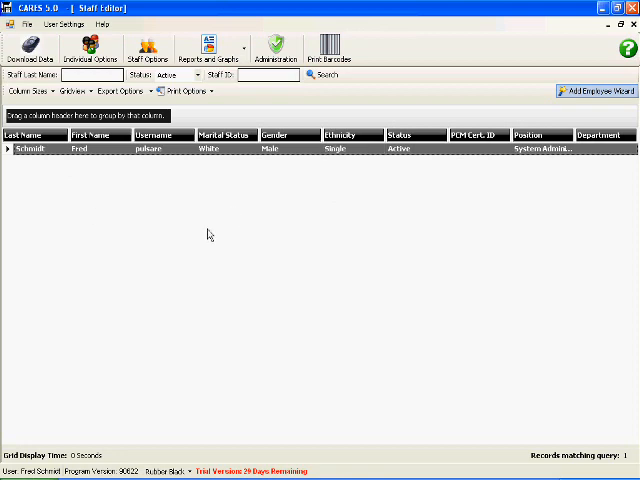
pyautogui.moveTo(234, 178)
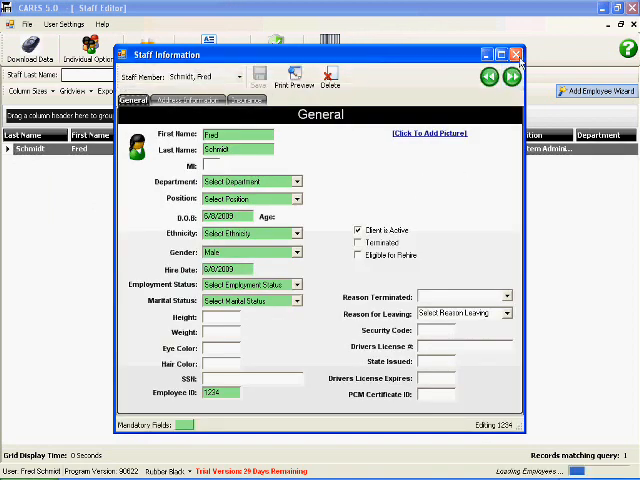
# Close Staff Information, preview the Add Employee Wizard, then close it again
pyautogui.click(516, 54)
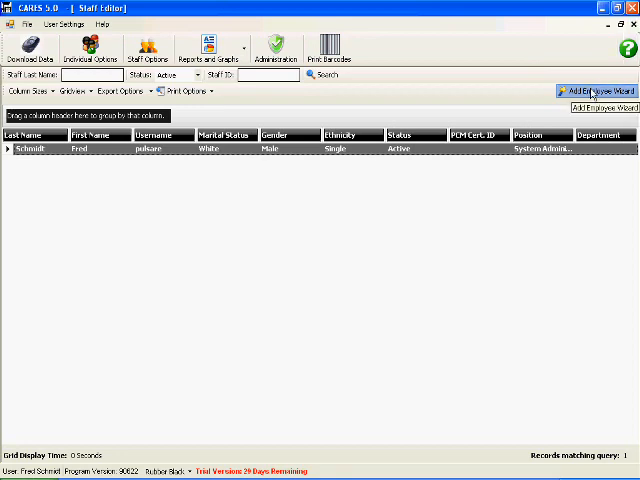
pyautogui.click(604, 92)
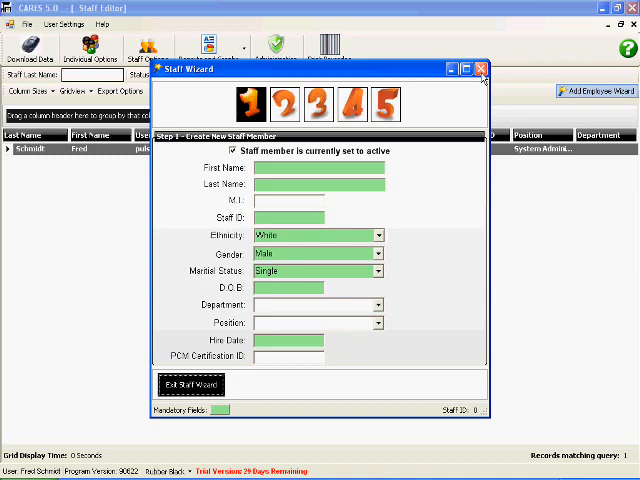
pyautogui.click(482, 68)
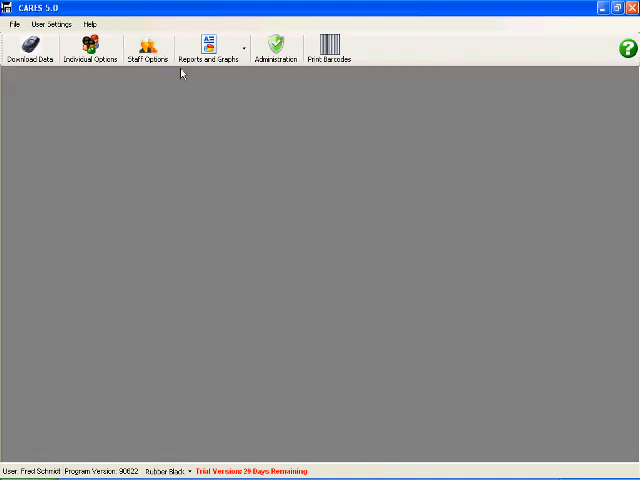
pyautogui.moveTo(210, 50)
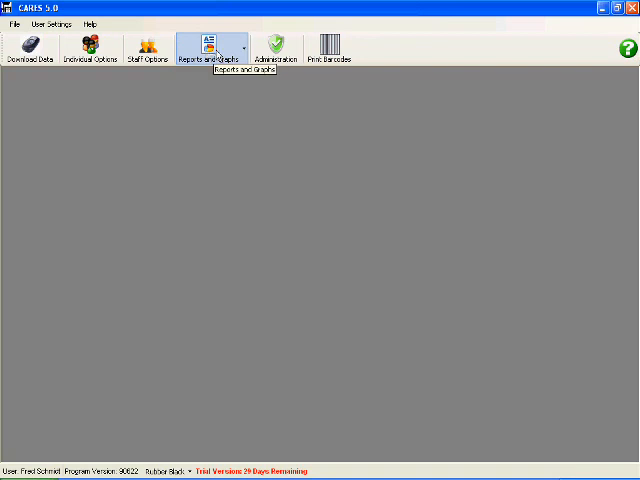
# Show the Reports and Graphs menu with Individual and Administrator report options
pyautogui.click(210, 48)
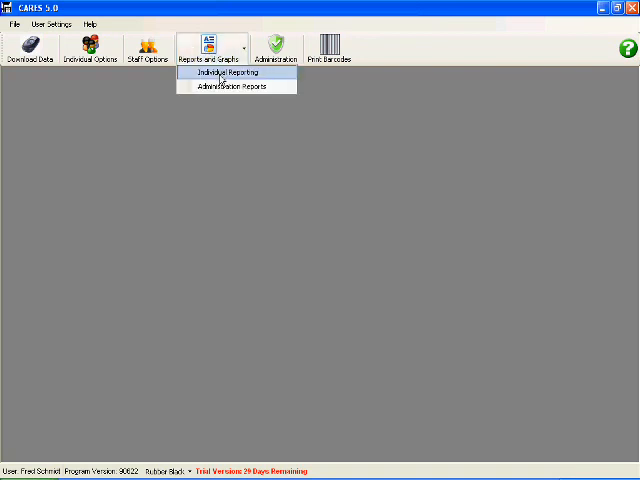
pyautogui.moveTo(232, 84)
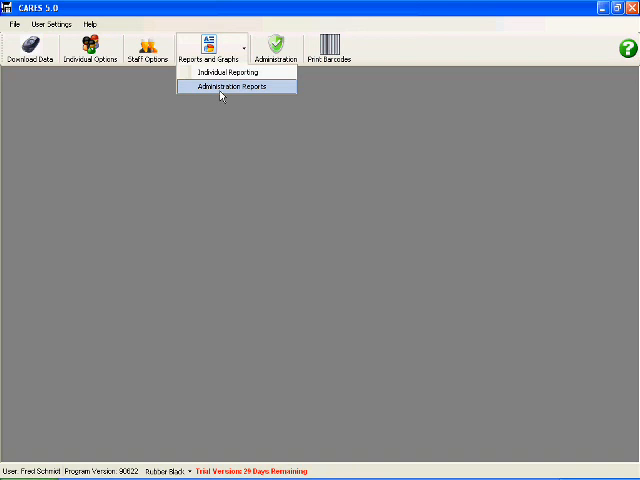
pyautogui.moveTo(236, 72)
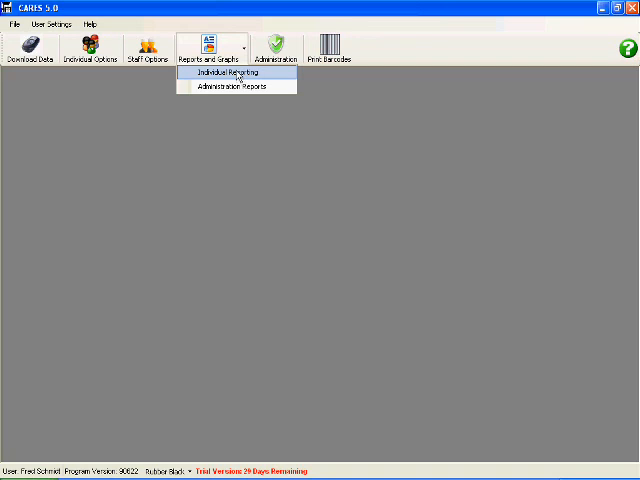
pyautogui.moveTo(240, 84)
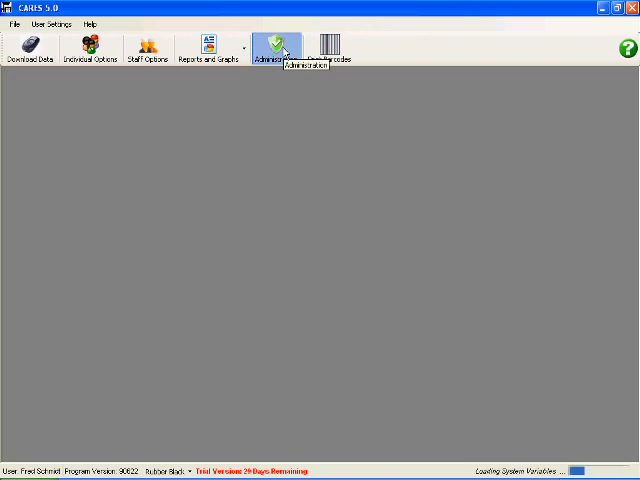
# Show the Administration window's Company Information with name, address and report footer
pyautogui.click(272, 44)
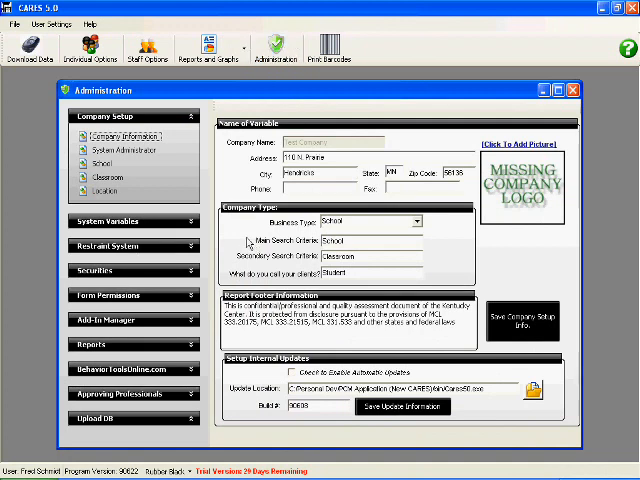
pyautogui.moveTo(496, 196)
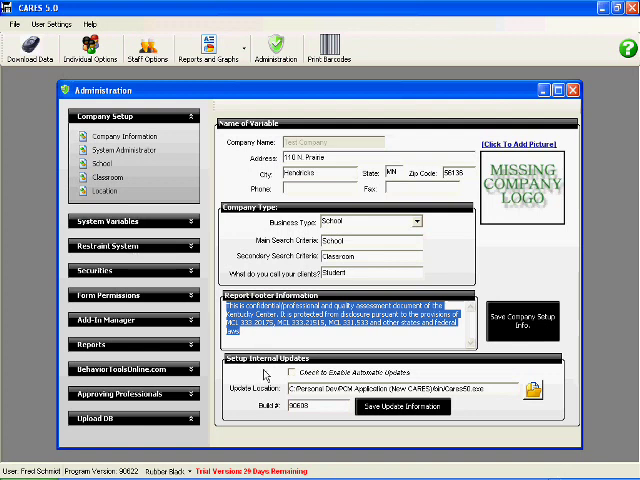
pyautogui.moveTo(262, 374)
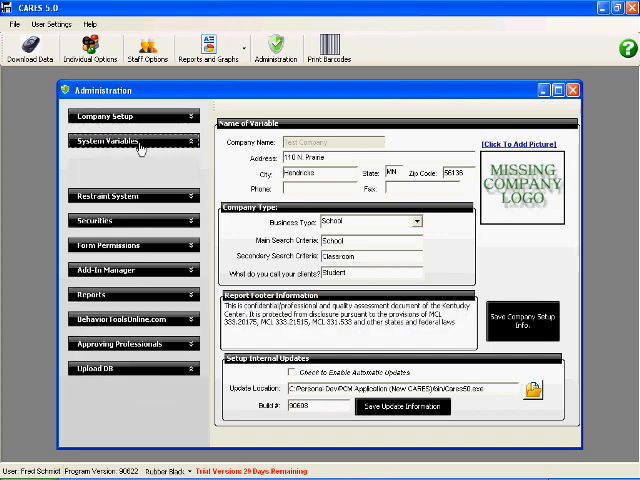
# Expand System Variables to list categories such as behaviours and incidents
pyautogui.click(132, 140)
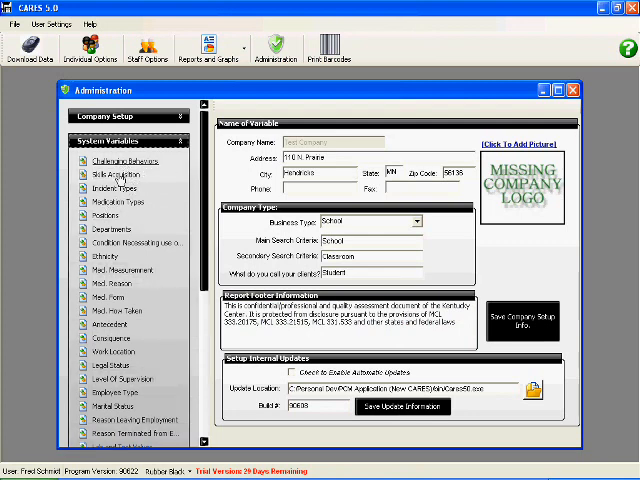
pyautogui.moveTo(184, 318)
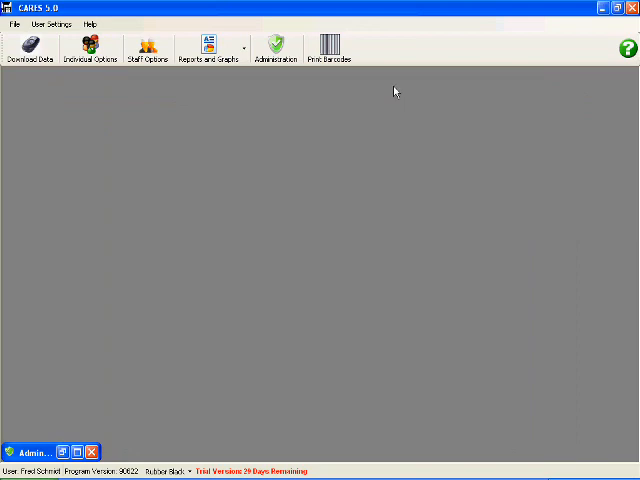
pyautogui.moveTo(386, 78)
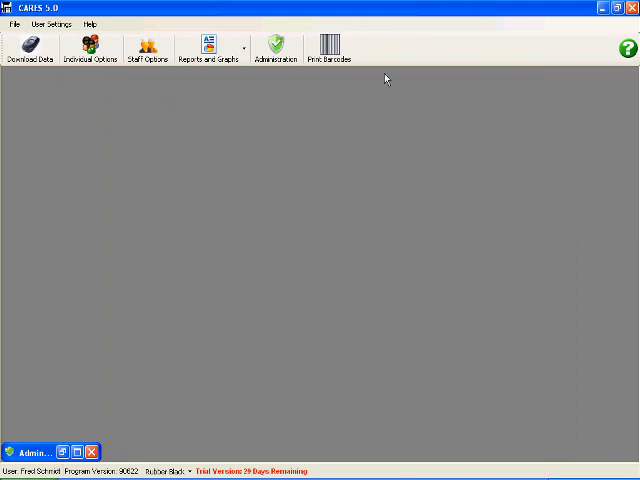
pyautogui.moveTo(332, 48)
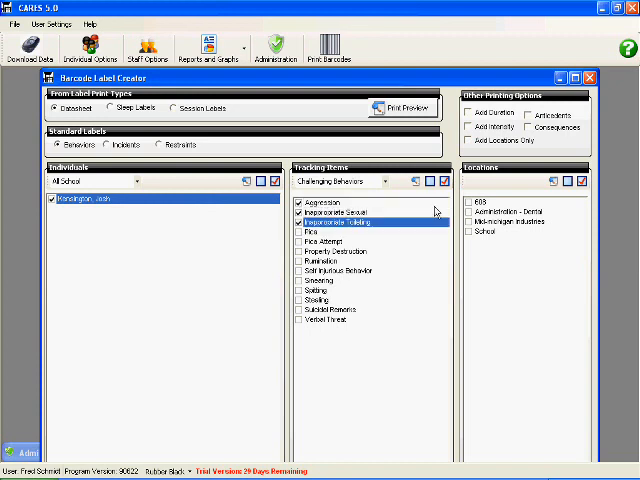
# Enable Add Location and Add Intensity on the labels and preview the barcode sheet
pyautogui.click(468, 112)
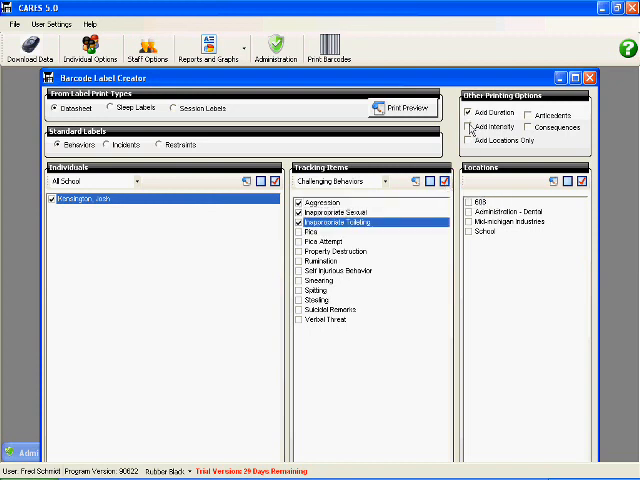
pyautogui.click(472, 128)
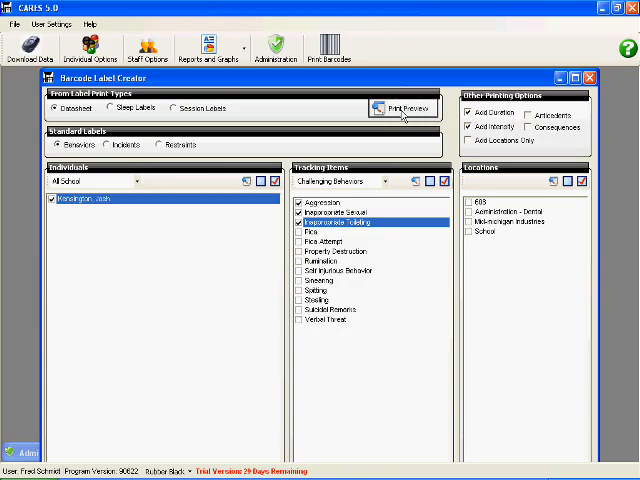
pyautogui.click(402, 108)
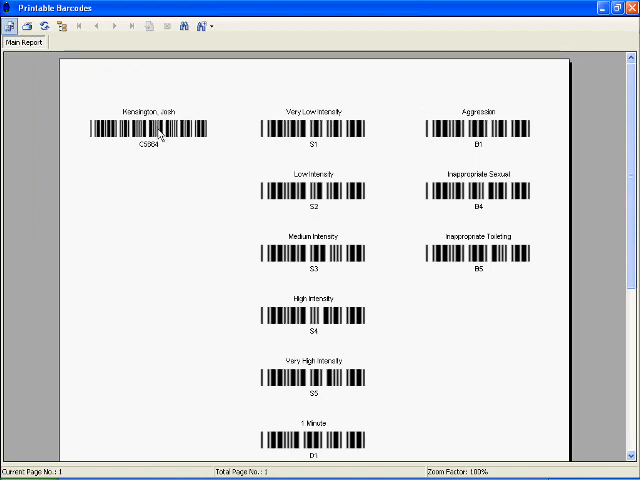
pyautogui.moveTo(350, 168)
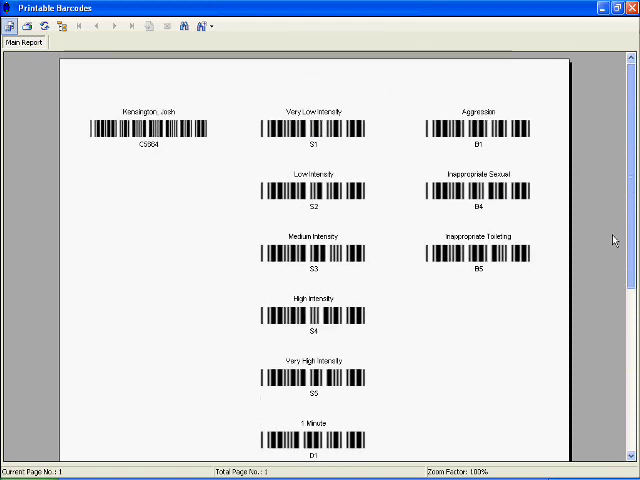
pyautogui.moveTo(444, 128)
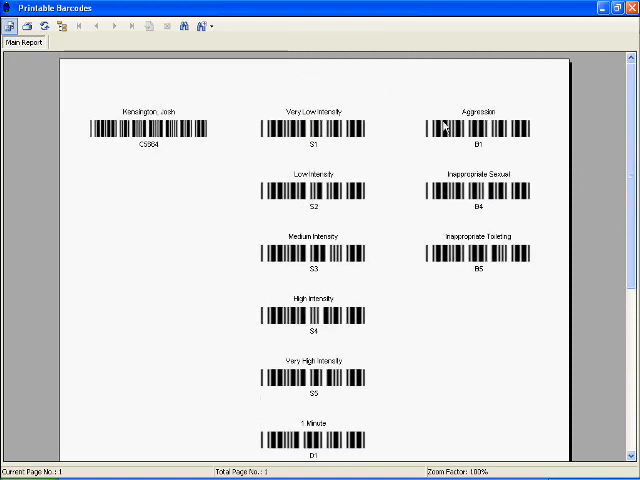
pyautogui.moveTo(462, 244)
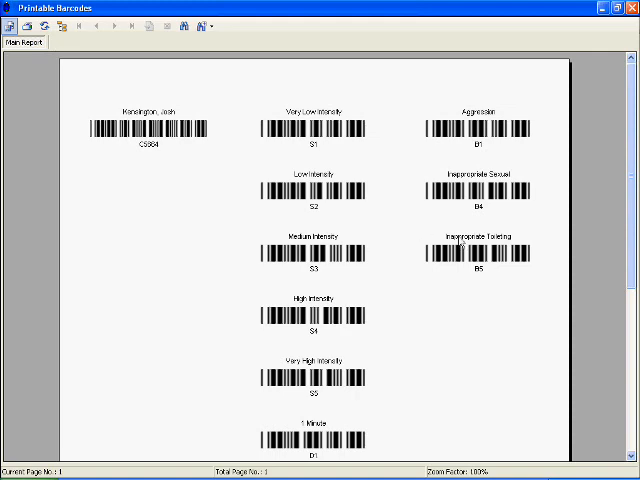
pyautogui.moveTo(488, 212)
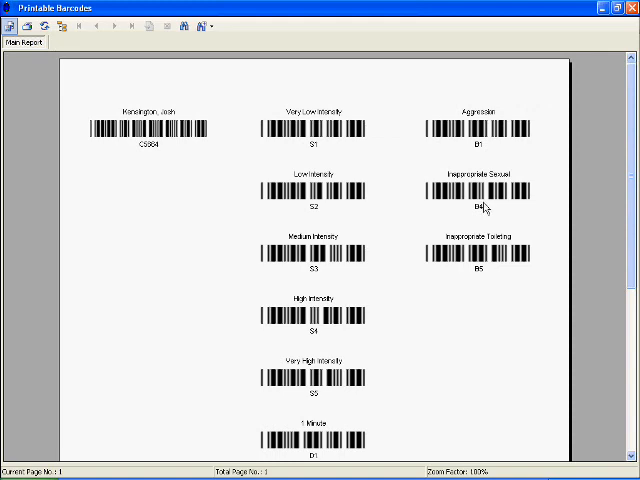
pyautogui.moveTo(484, 208)
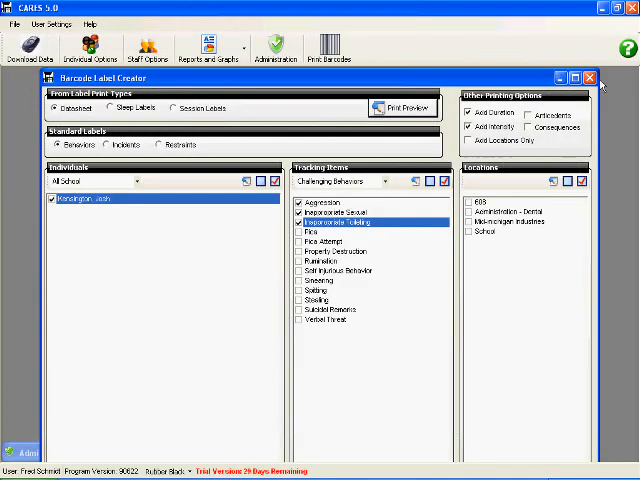
# Close the Barcode Label Creator and show the File menu's database, scanner and exit utilities
pyautogui.click(576, 76)
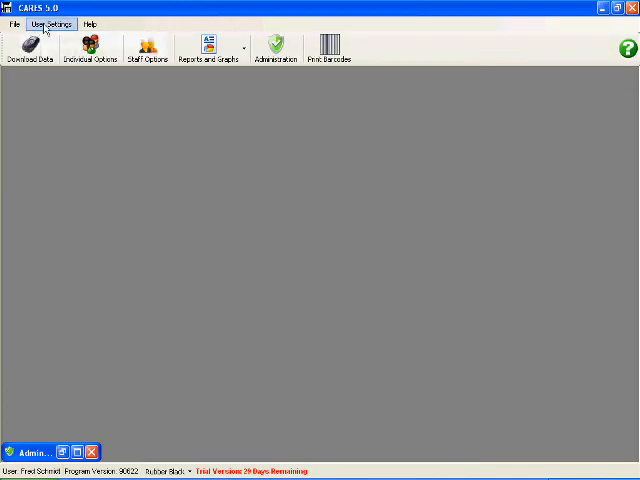
pyautogui.moveTo(12, 24)
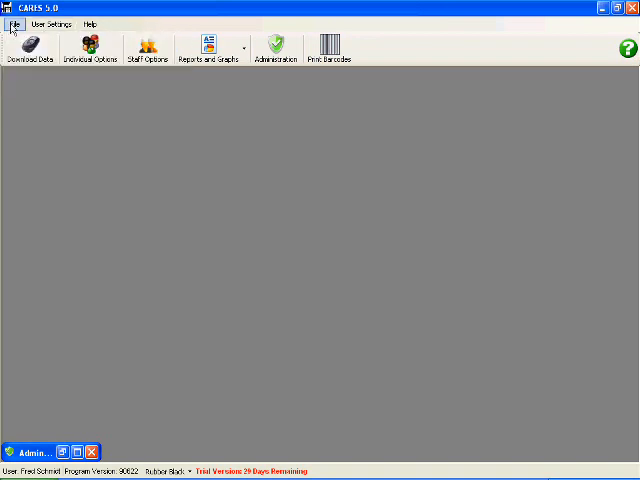
pyautogui.click(12, 24)
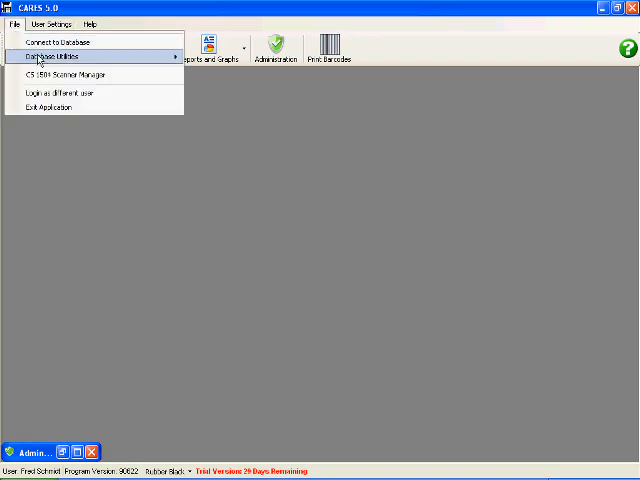
pyautogui.moveTo(64, 74)
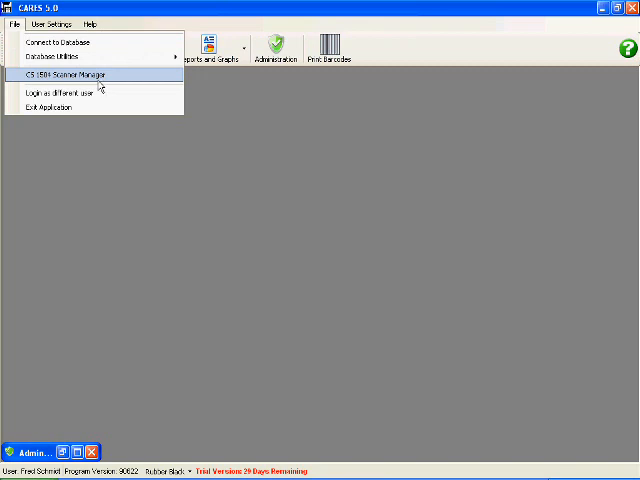
pyautogui.moveTo(98, 88)
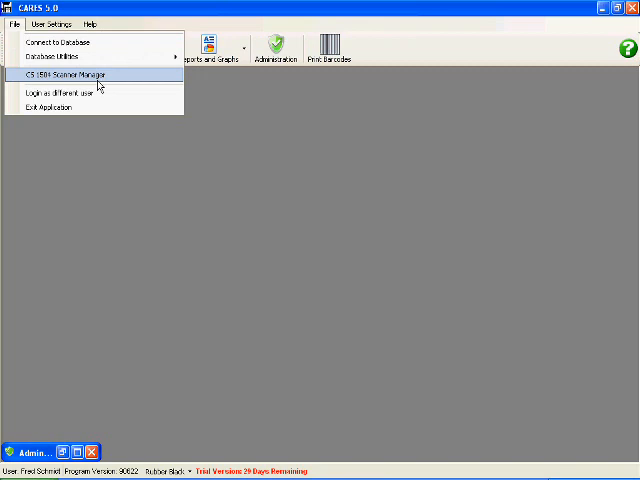
pyautogui.moveTo(140, 80)
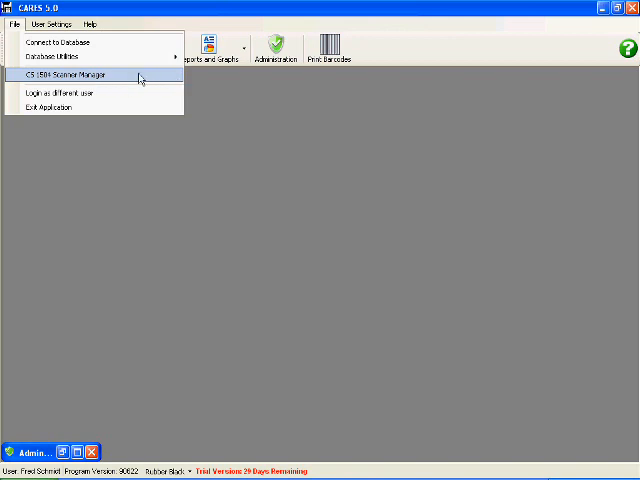
pyautogui.moveTo(132, 78)
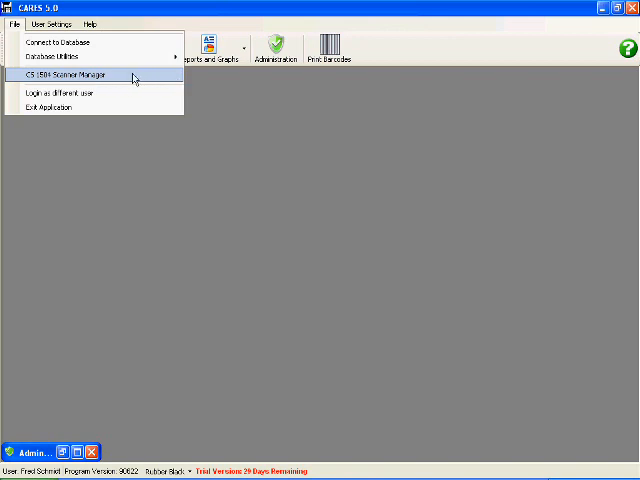
pyautogui.moveTo(308, 112)
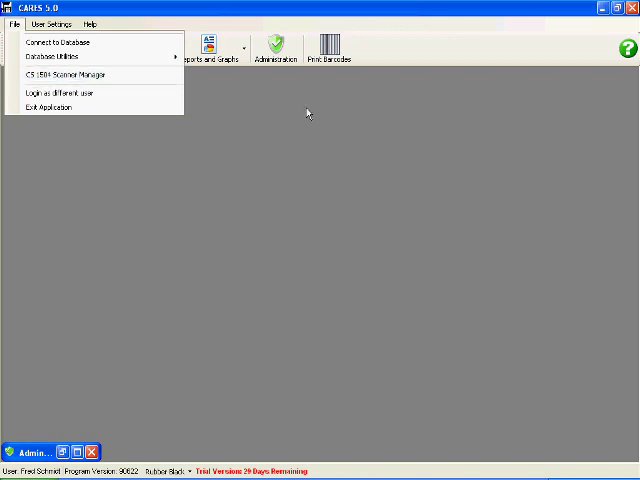